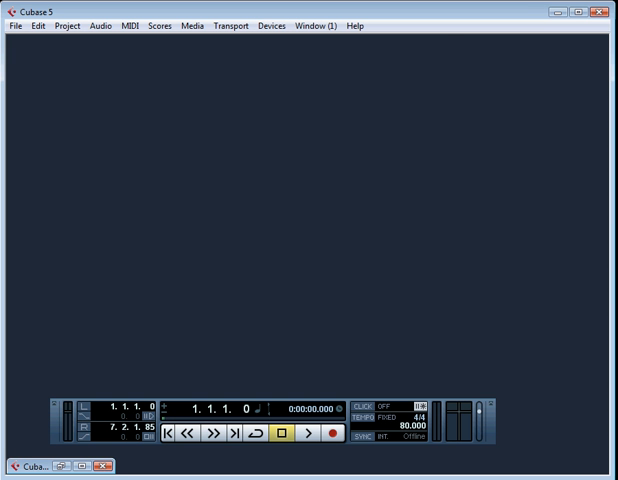
Browse the Devices menu listing device windows and setup options
left_click(270, 24)
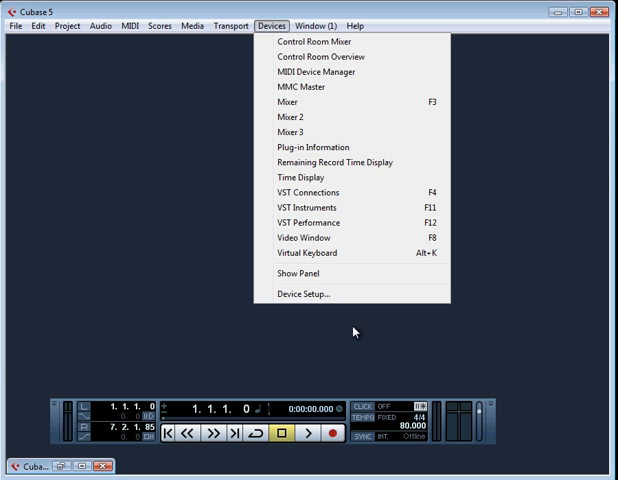
Bring up the Device Setup dialog showing the MIDI Port Setup page
left_click(300, 292)
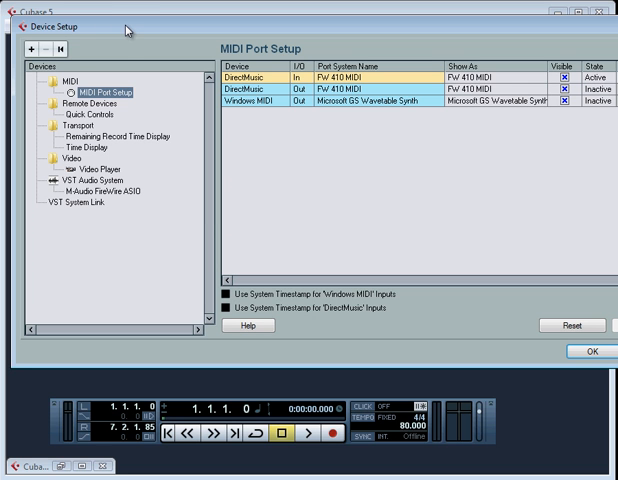
mouse_move(100, 100)
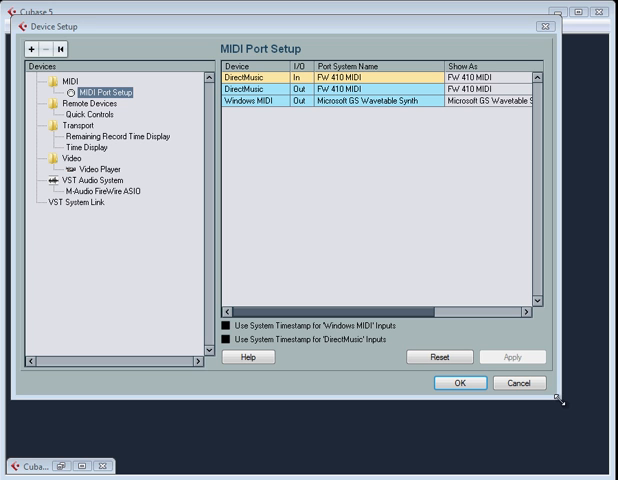
mouse_move(484, 324)
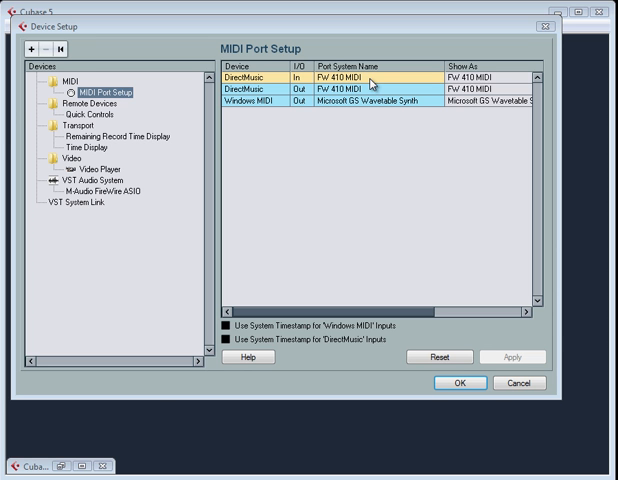
mouse_move(336, 260)
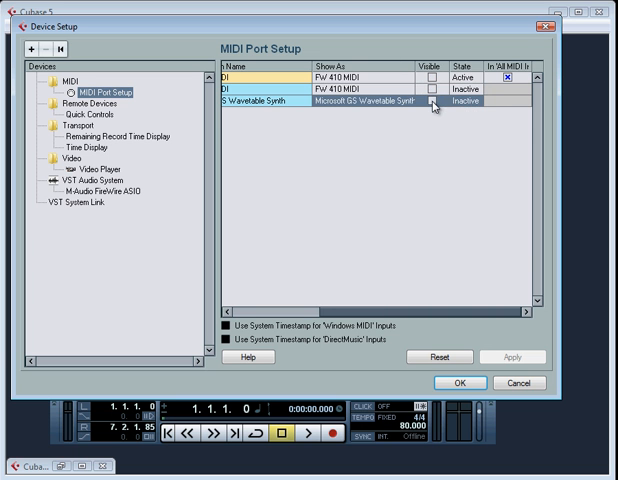
Toggle the Visible checkbox of a DirectMusic MIDI port in the port list
left_click(432, 104)
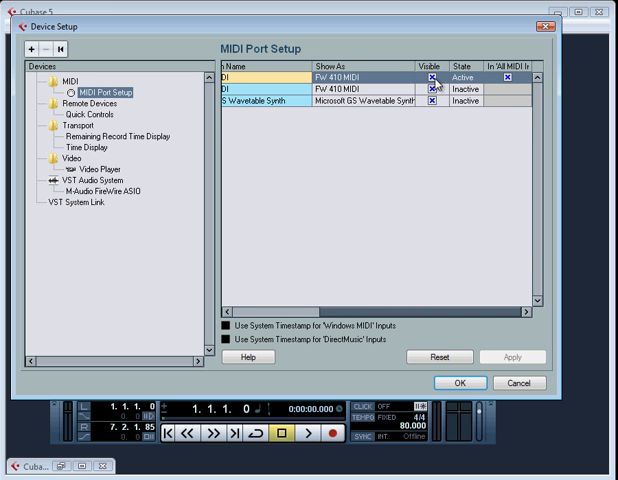
mouse_move(352, 86)
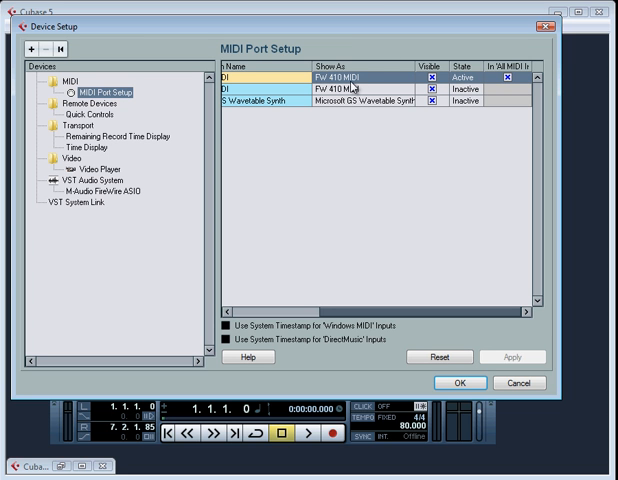
mouse_move(350, 84)
type("MIDI out")
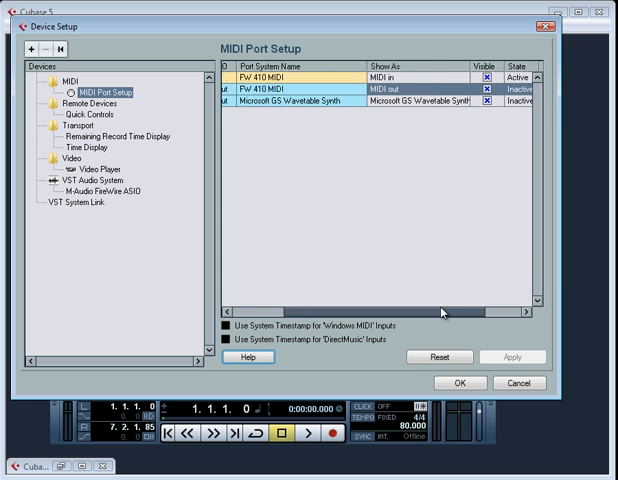
Confirm the renamed MIDI in / MIDI out ports with OK, closing Device Setup
scroll("left", 3)
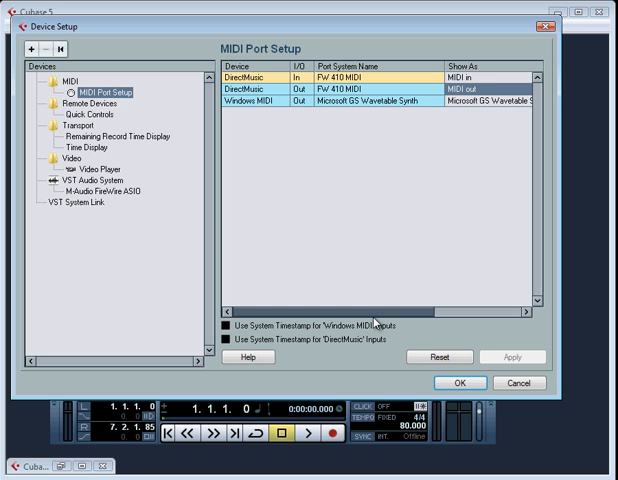
mouse_move(446, 444)
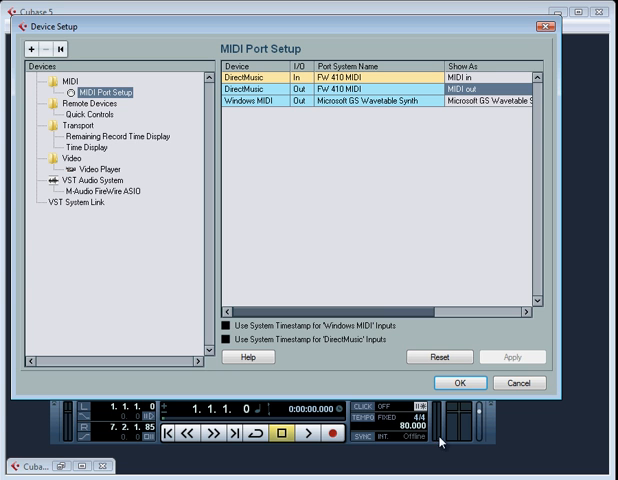
left_click(466, 384)
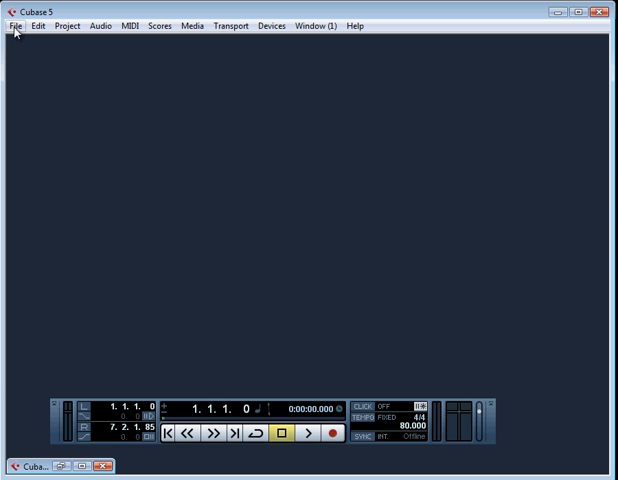
Reach the Preferences window via the File menu
left_click(12, 24)
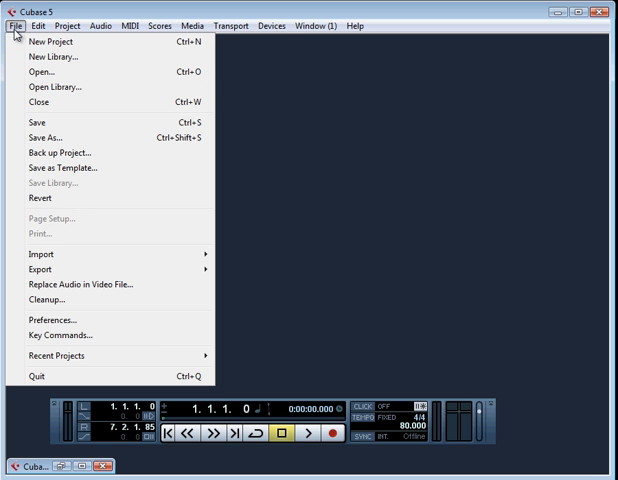
left_click(54, 322)
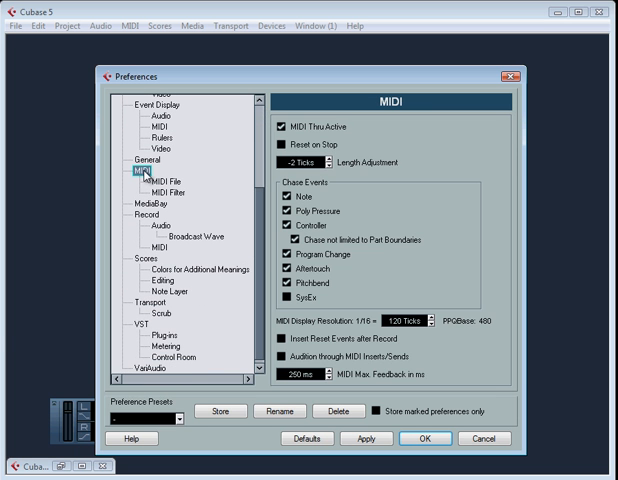
mouse_move(298, 140)
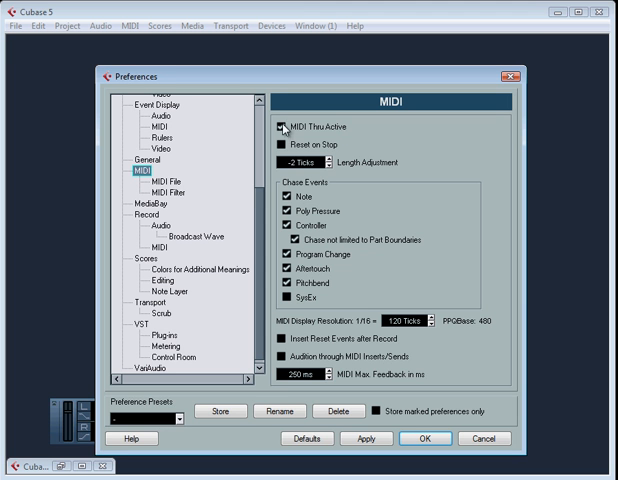
Leave MIDI Thru Active checked after toggling it off and on, then confirm with OK
left_click(286, 126)
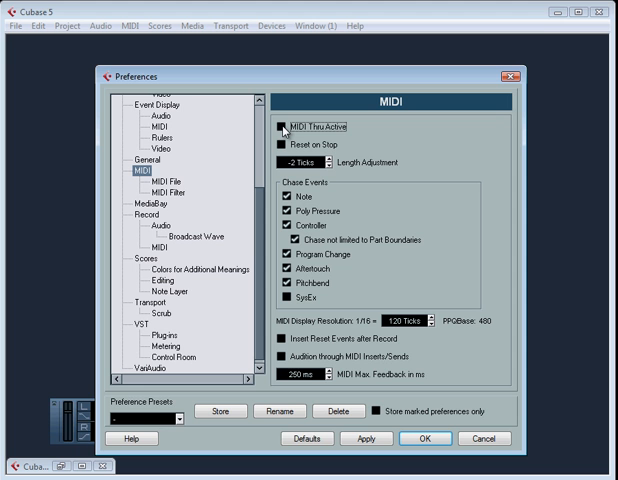
left_click(284, 126)
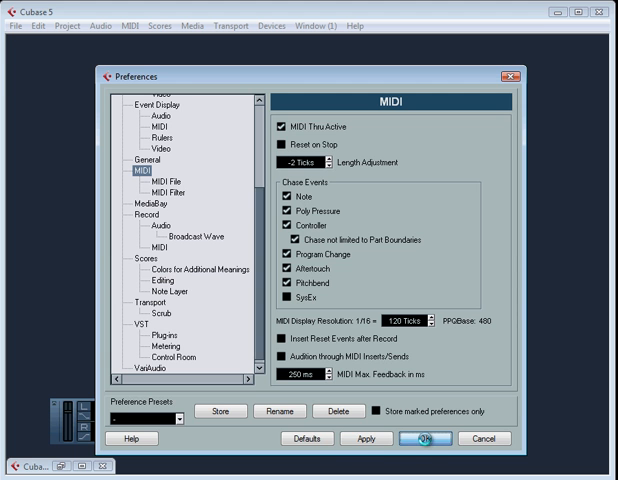
left_click(416, 440)
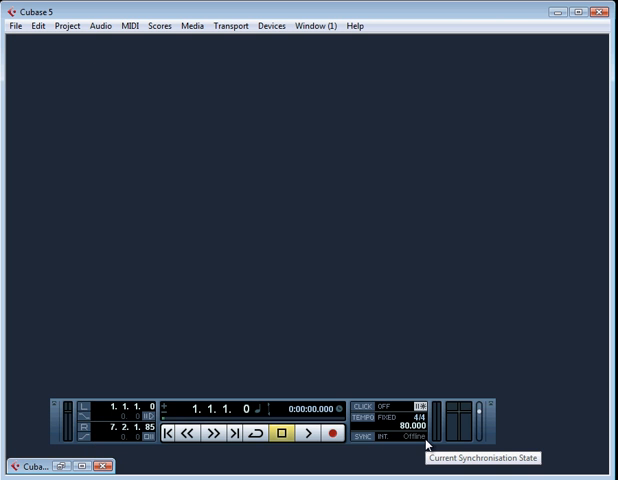